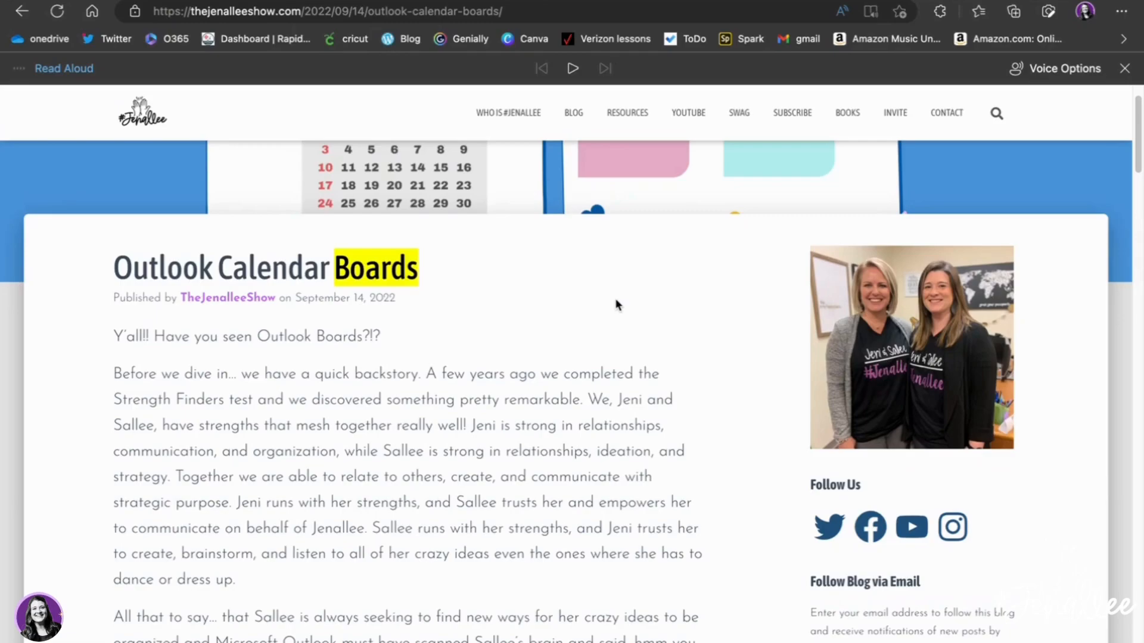
Play Read Aloud on the blog post, pause the narration, then close the Read Aloud toolbar
{"action": "left_click", "coordinate": [1122, 12]}
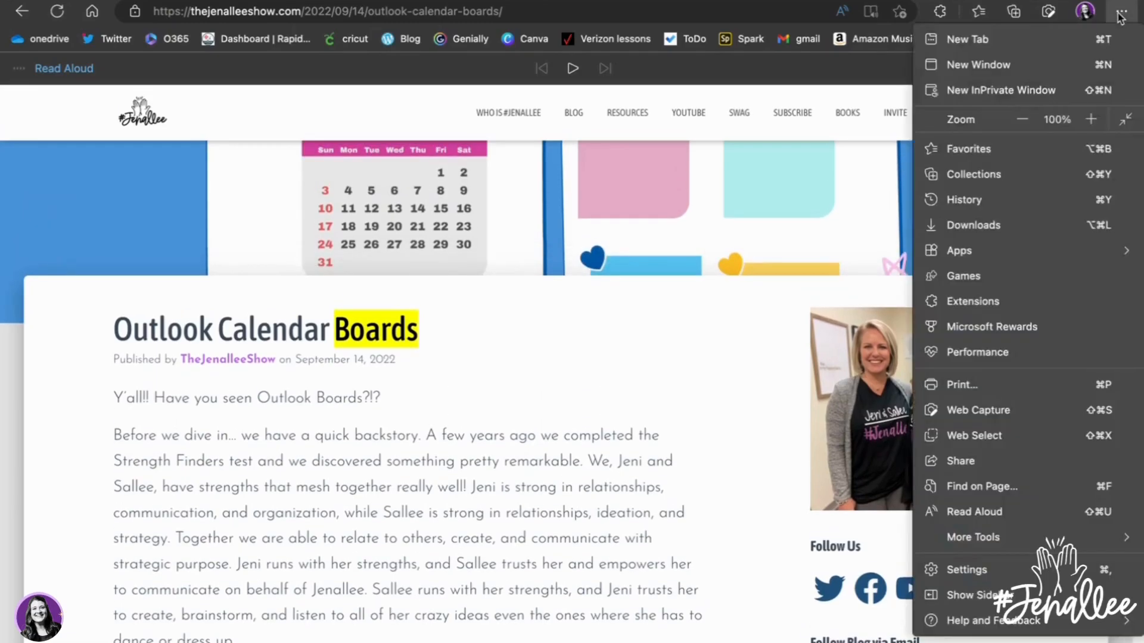
{"action": "mouse_move", "coordinate": [973, 511]}
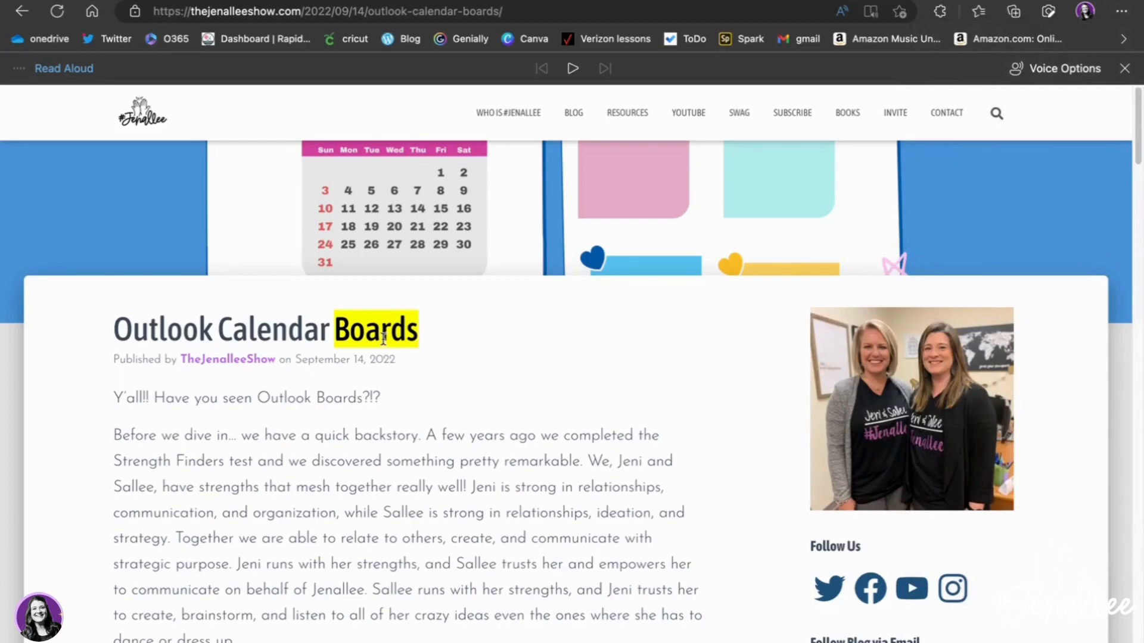
{"action": "mouse_move", "coordinate": [486, 71]}
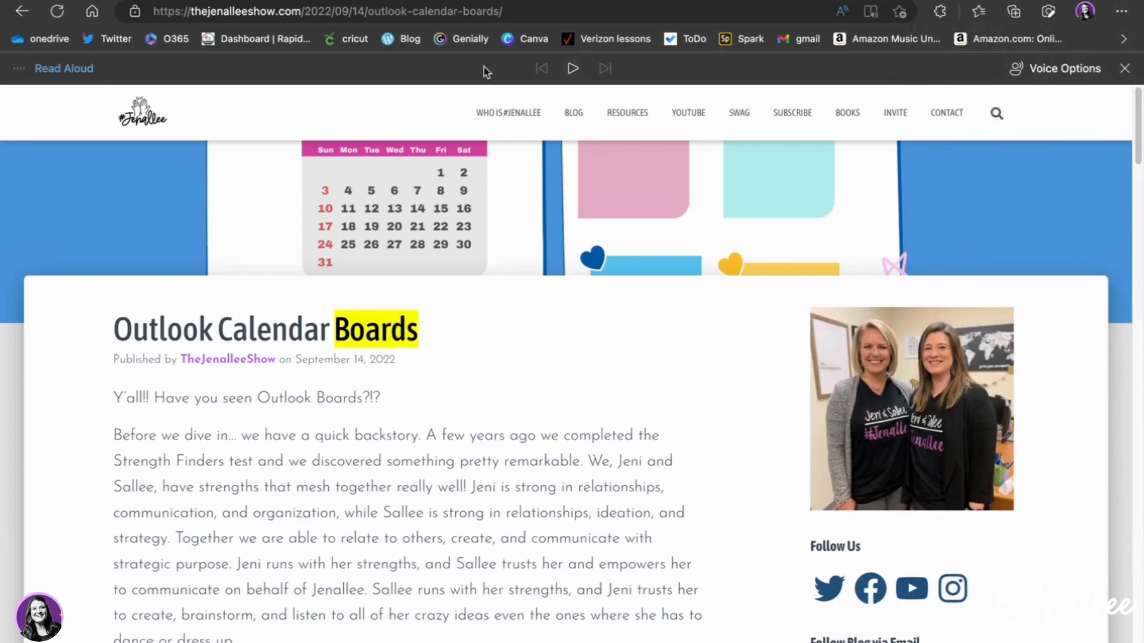
{"action": "mouse_move", "coordinate": [670, 100]}
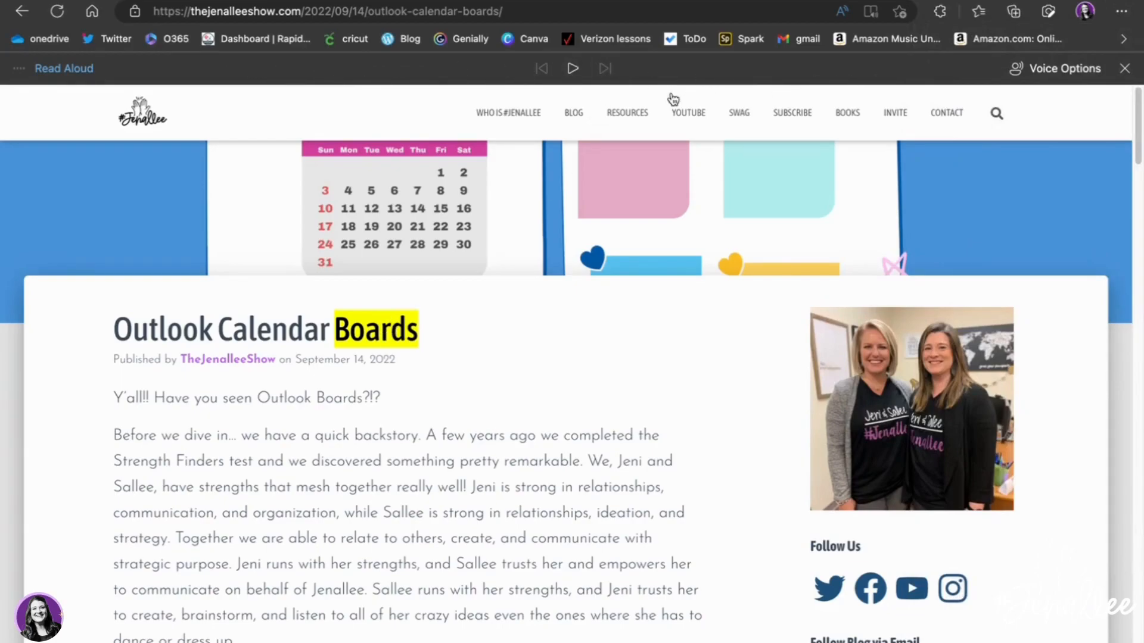
{"action": "left_click", "coordinate": [573, 69]}
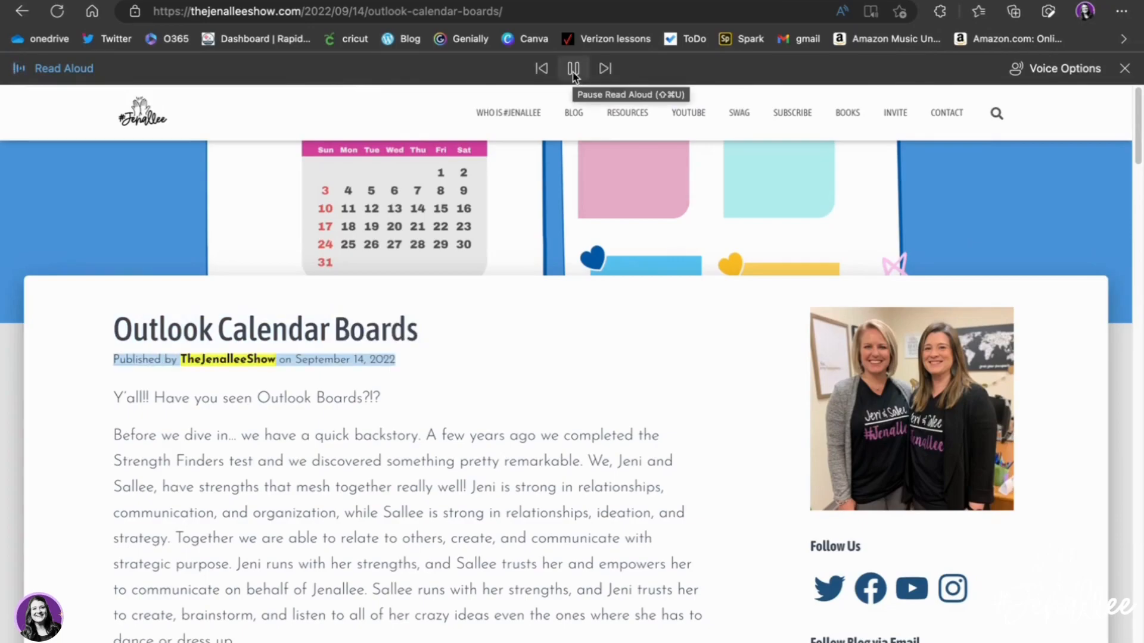
{"action": "left_click", "coordinate": [575, 68]}
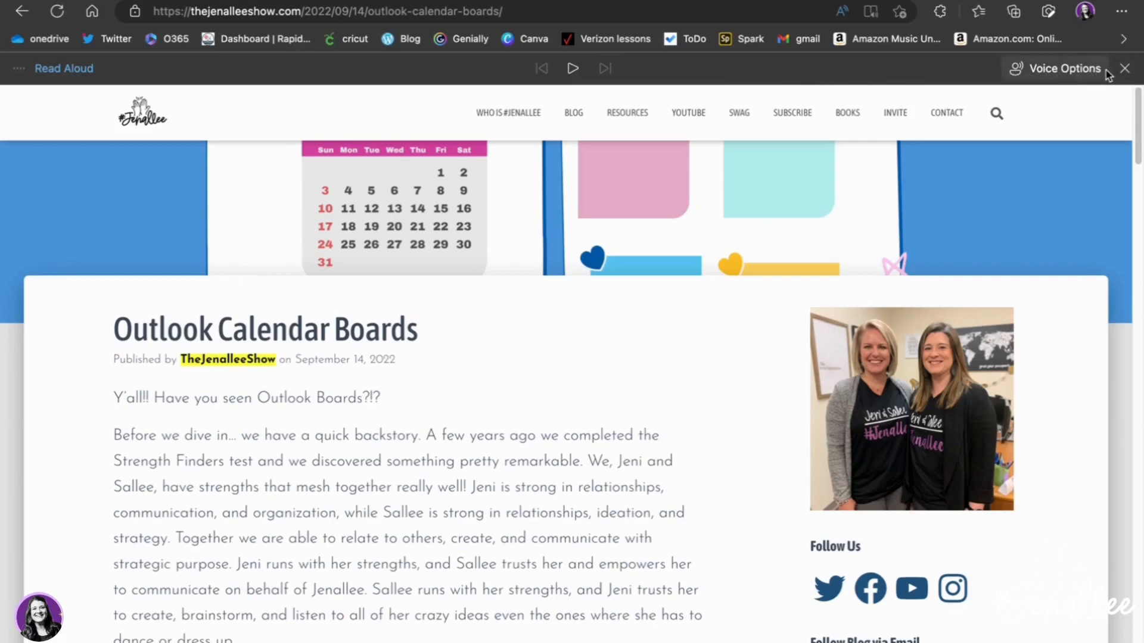
{"action": "left_click", "coordinate": [1126, 68]}
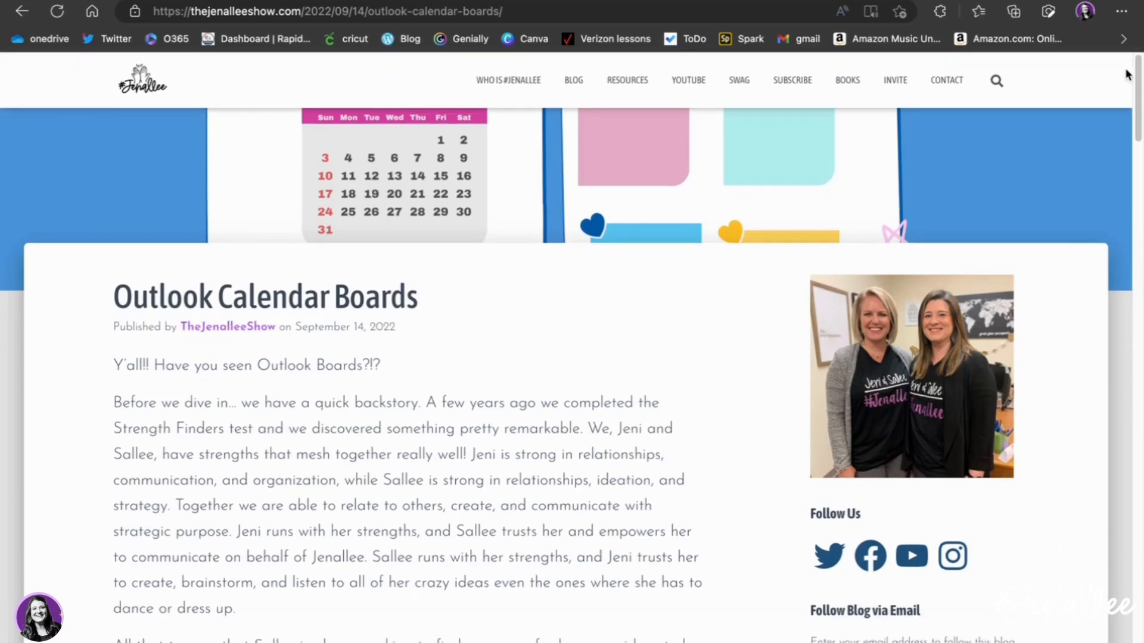